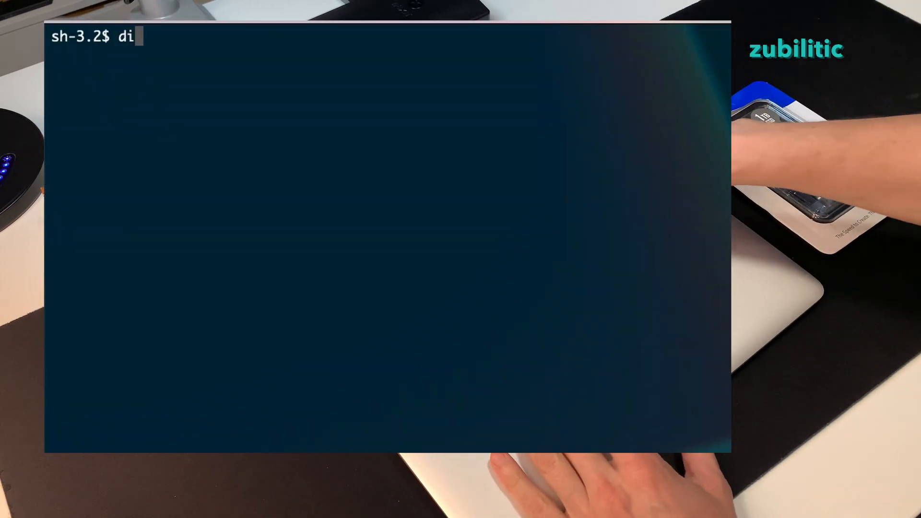
- Run 'diskutil list' in Terminal to list the attached disks
text(skutil list)
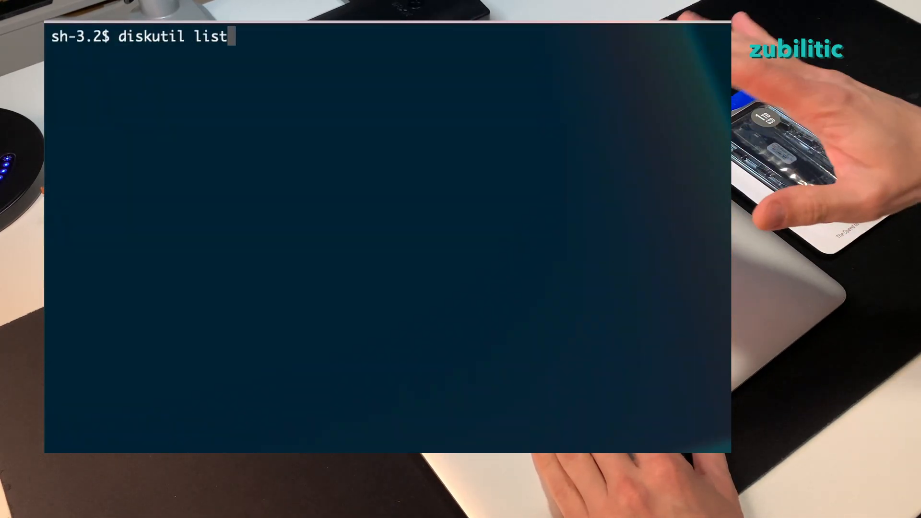
key(Return)
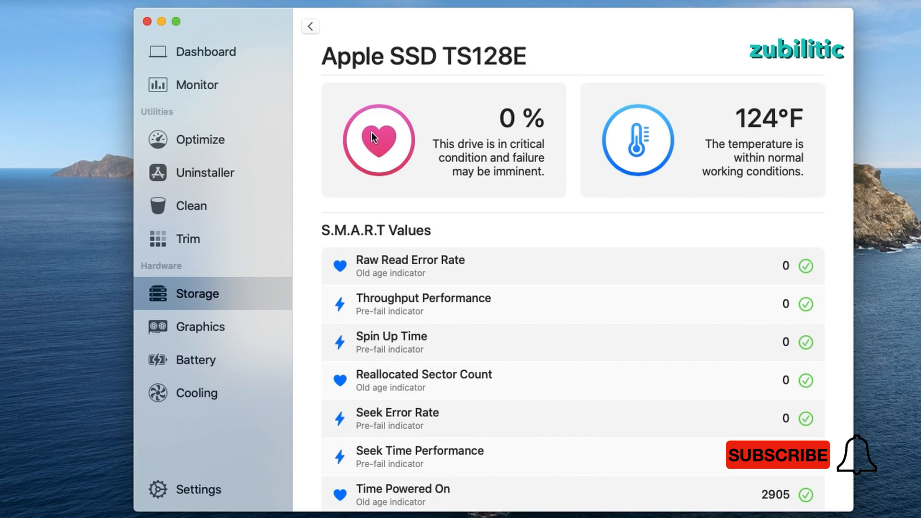
mouse_move(306, 25)
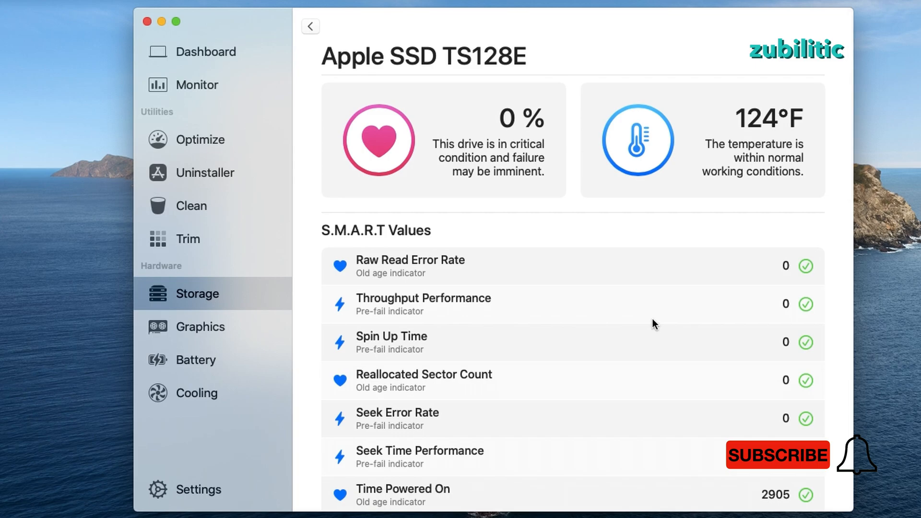
- Scroll the Apple SSD TS128E S.M.A.R.T list to the end, showing 21.16 TB writes and 20.56 TB reads
scroll(down, 3)
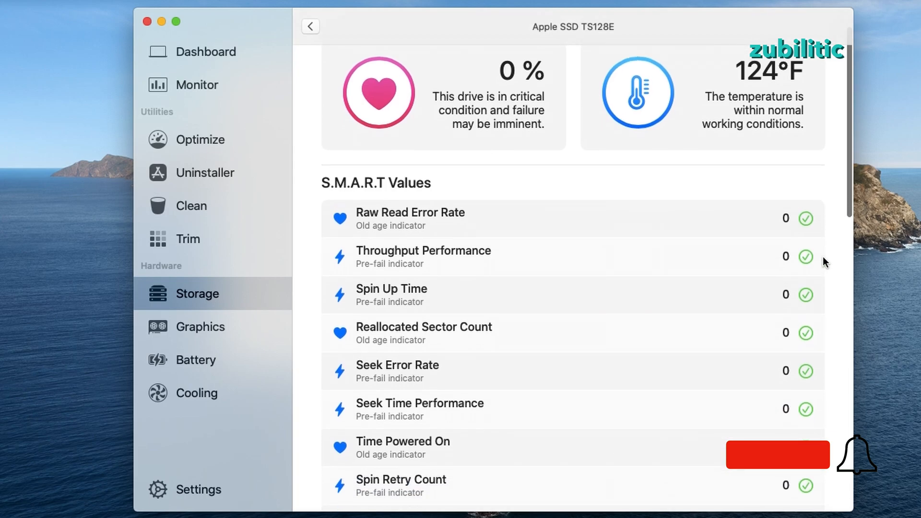
scroll(down, 3)
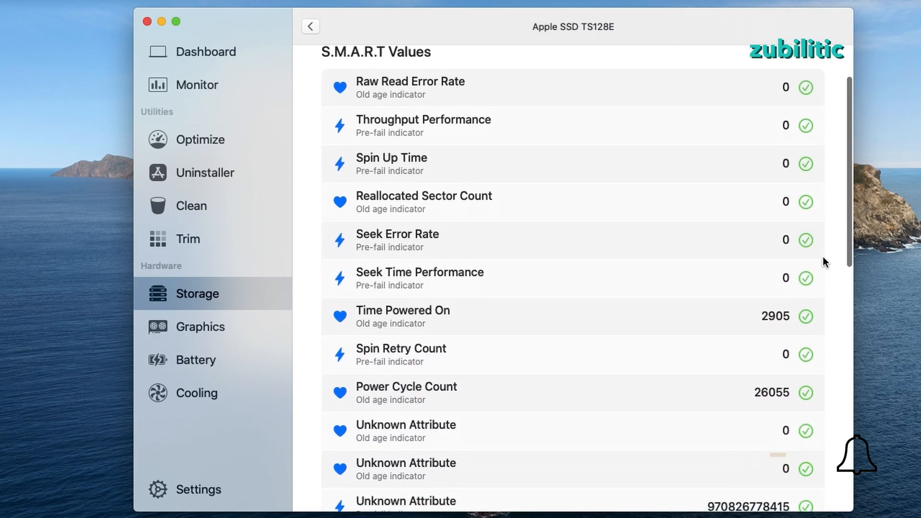
scroll(down, 3)
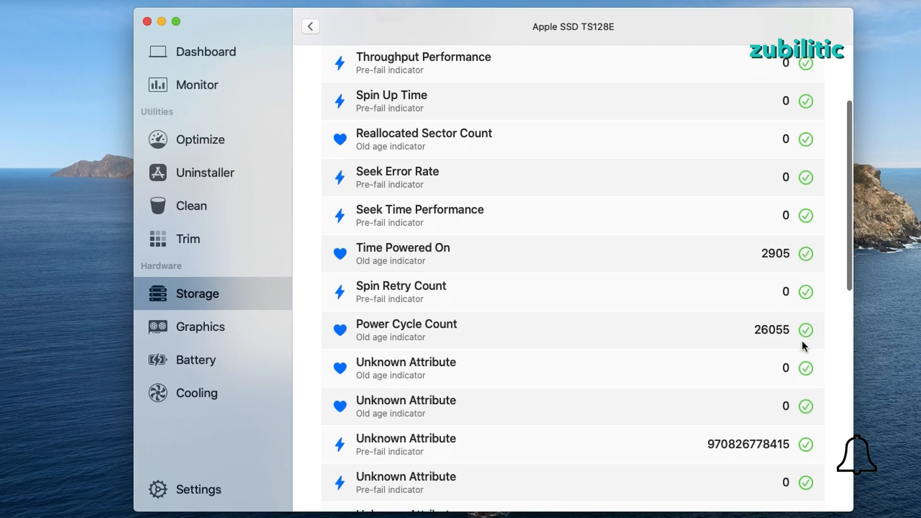
scroll(down, 3)
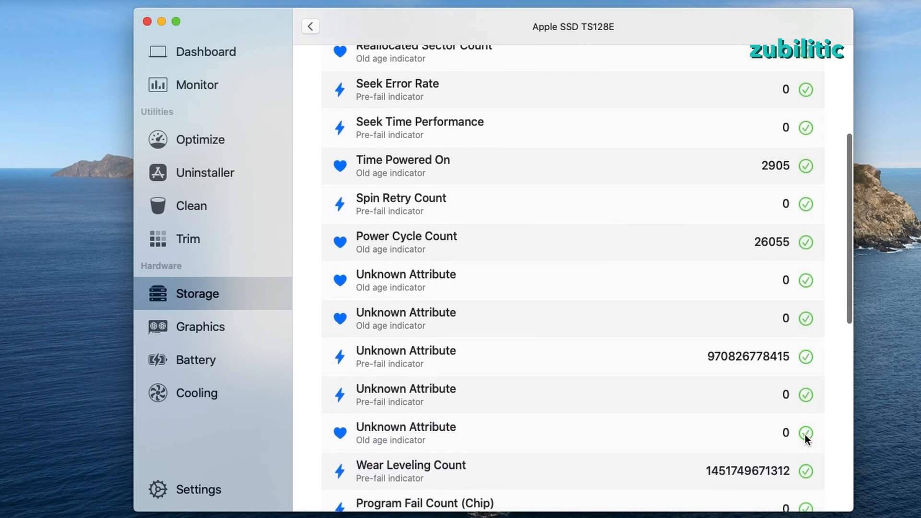
scroll(down, 3)
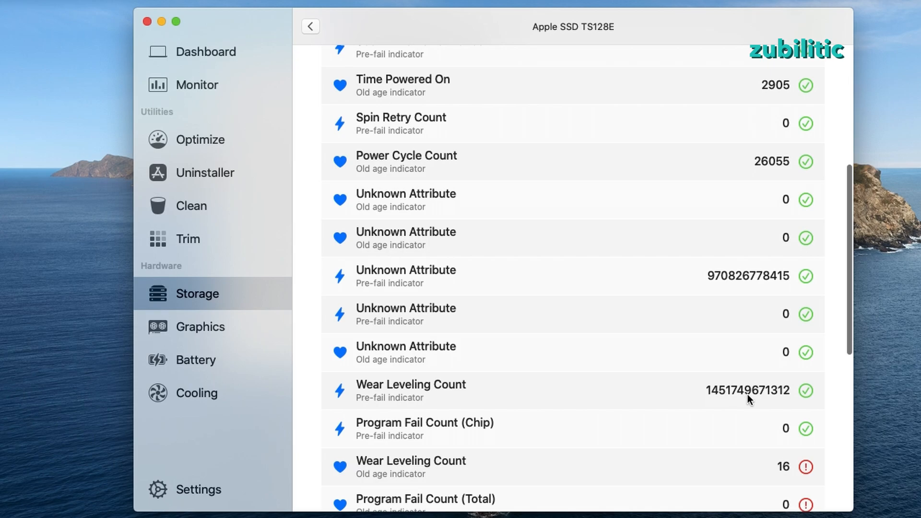
scroll(down, 3)
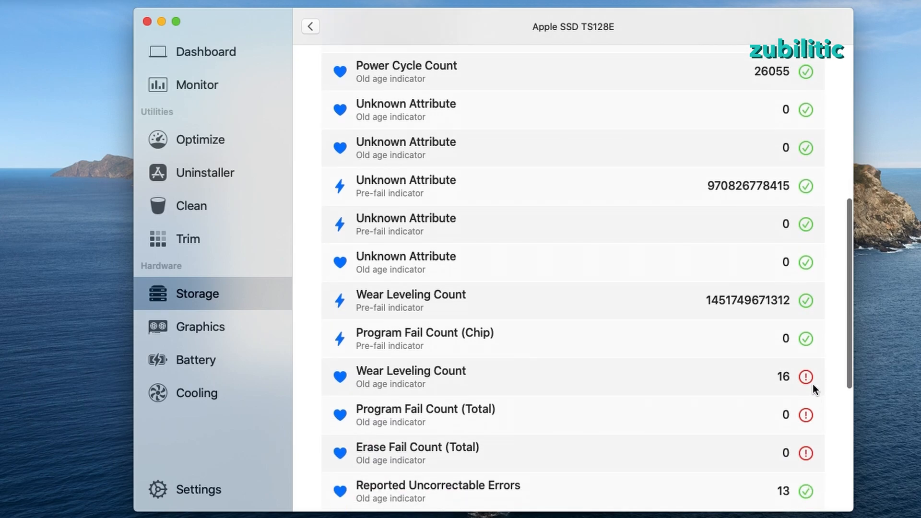
scroll(down, 3)
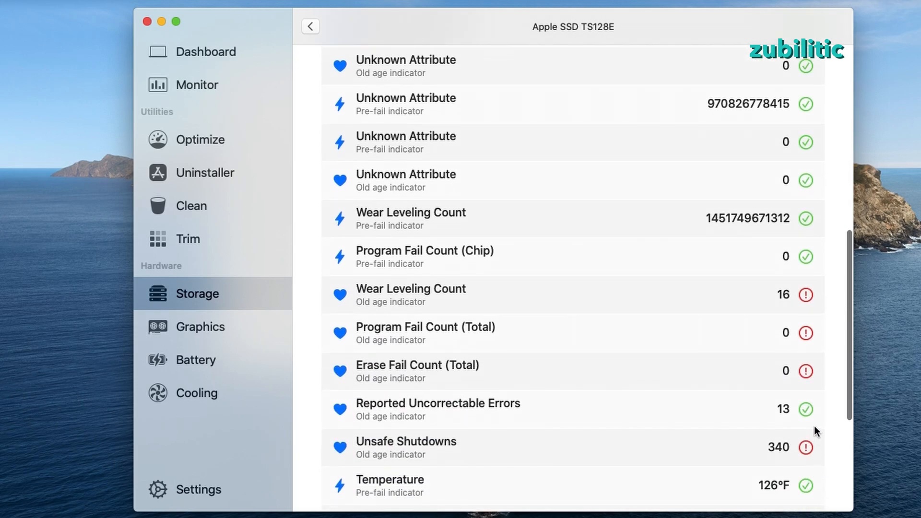
scroll(down, 3)
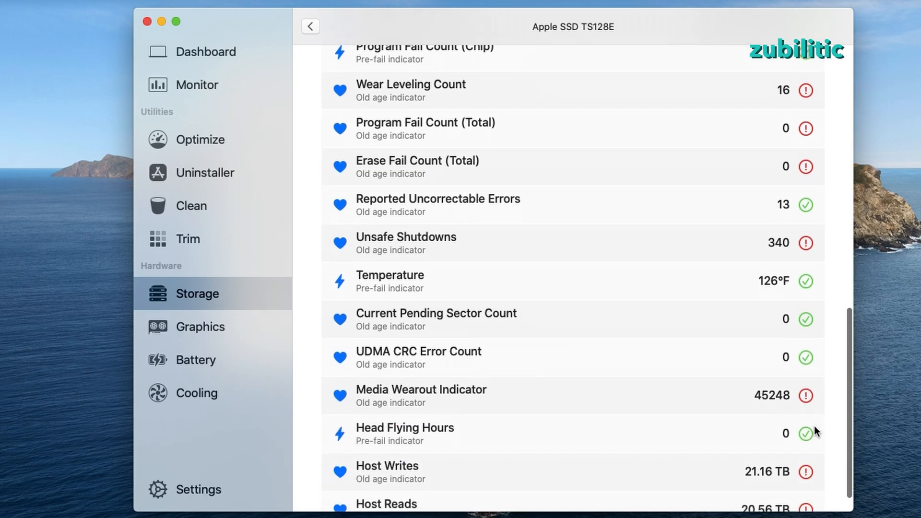
scroll(down, 3)
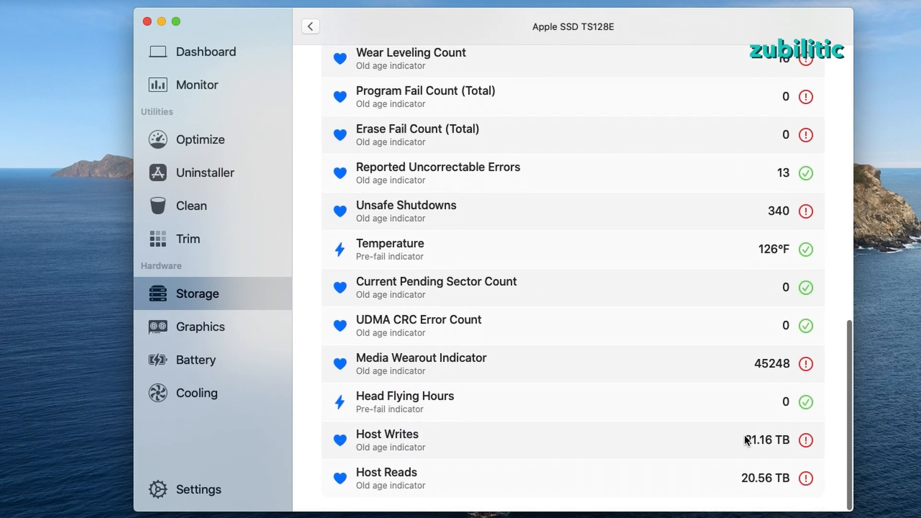
mouse_move(774, 495)
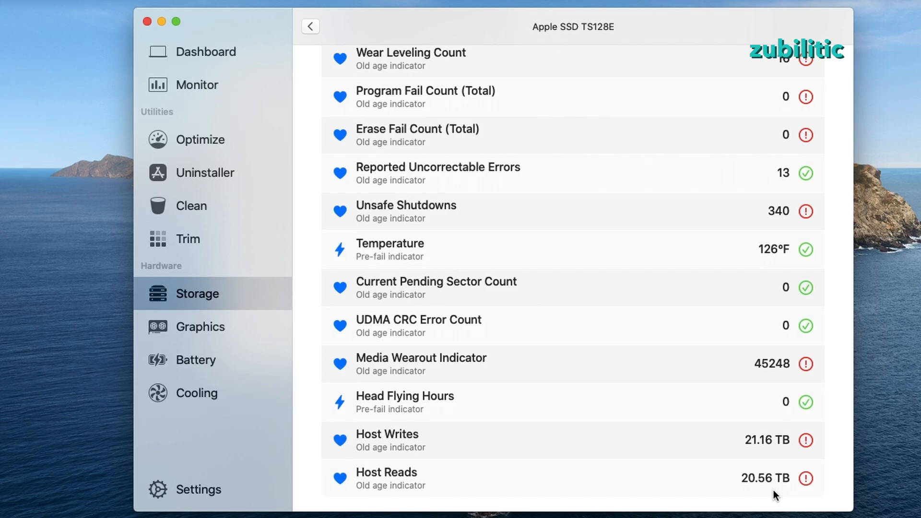
mouse_move(347, 439)
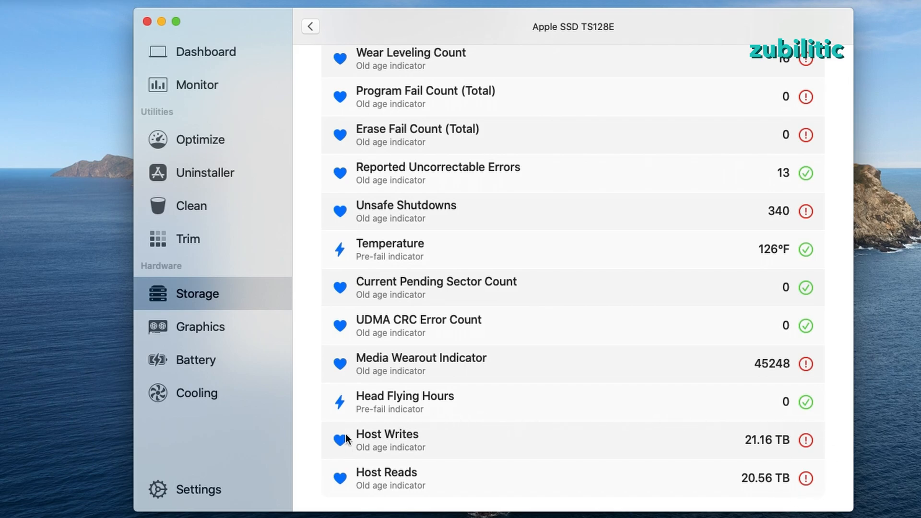
mouse_move(839, 467)
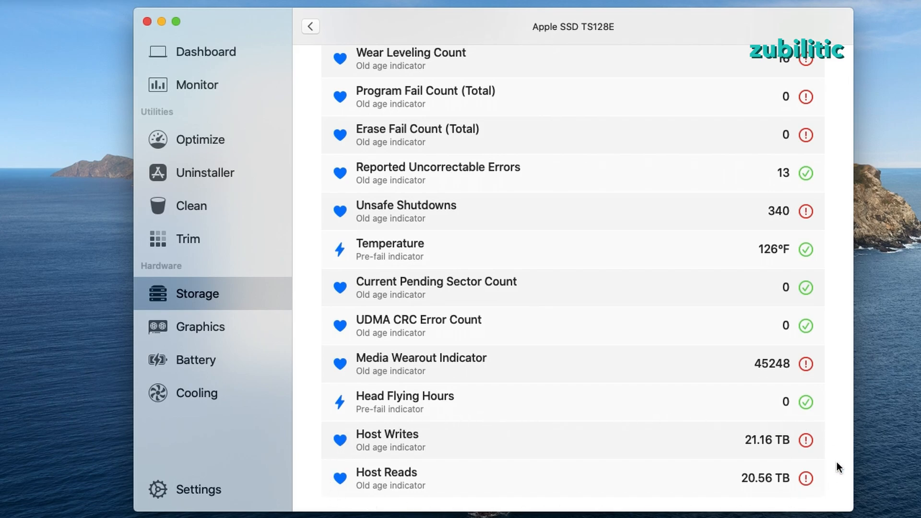